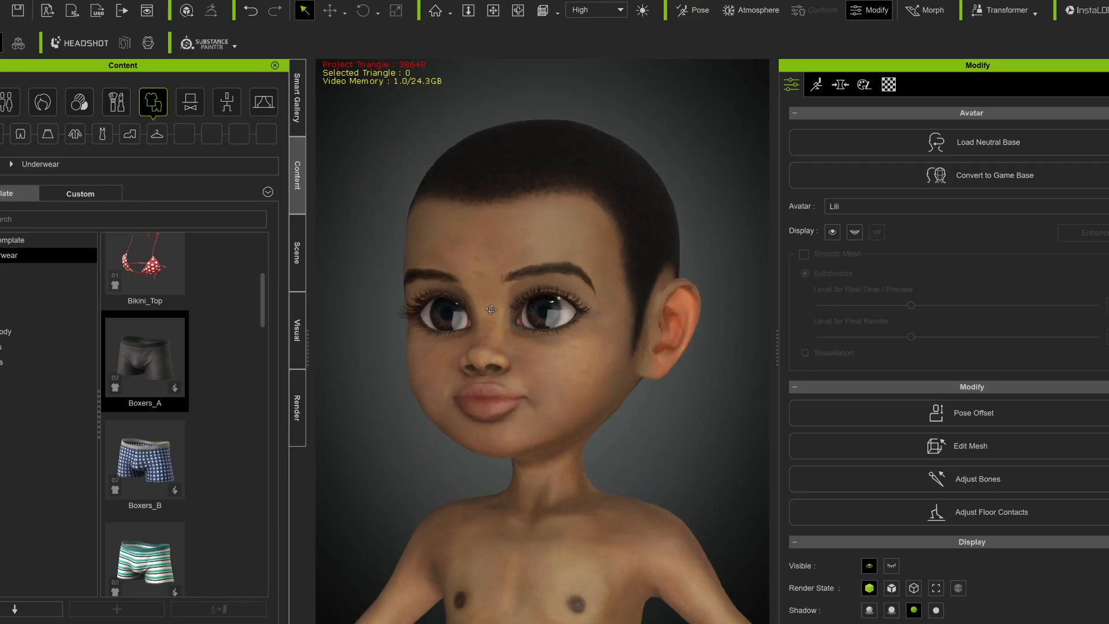
- Open Lili's morph slider categories and scroll to Body > Base Morph with the Resume to CC3 Shape slider
left_click(839, 85)
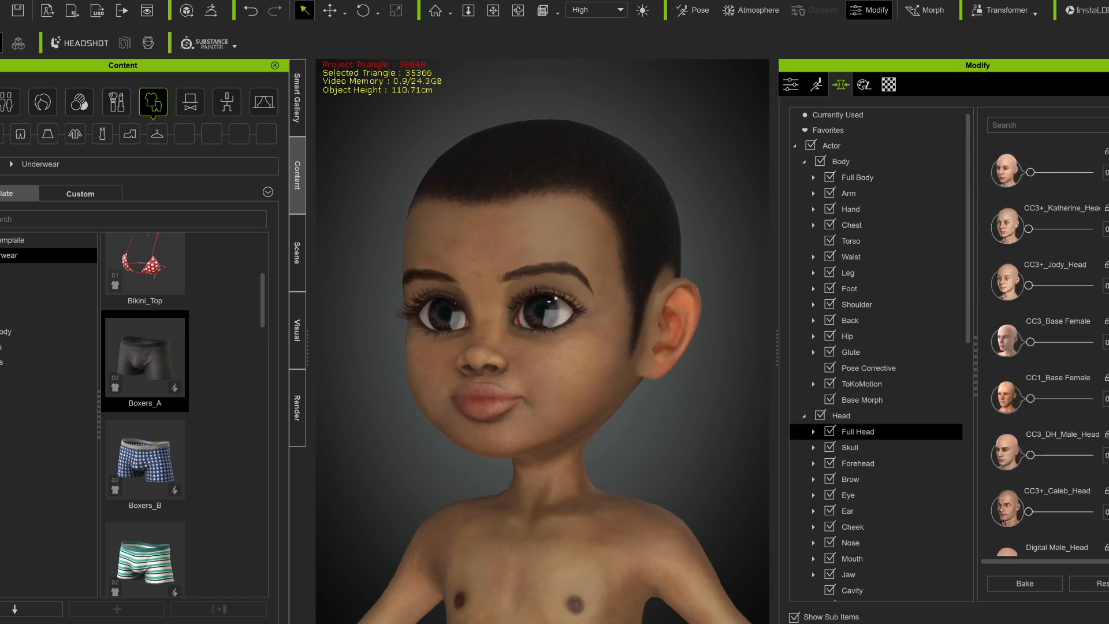
scroll("down", 3)
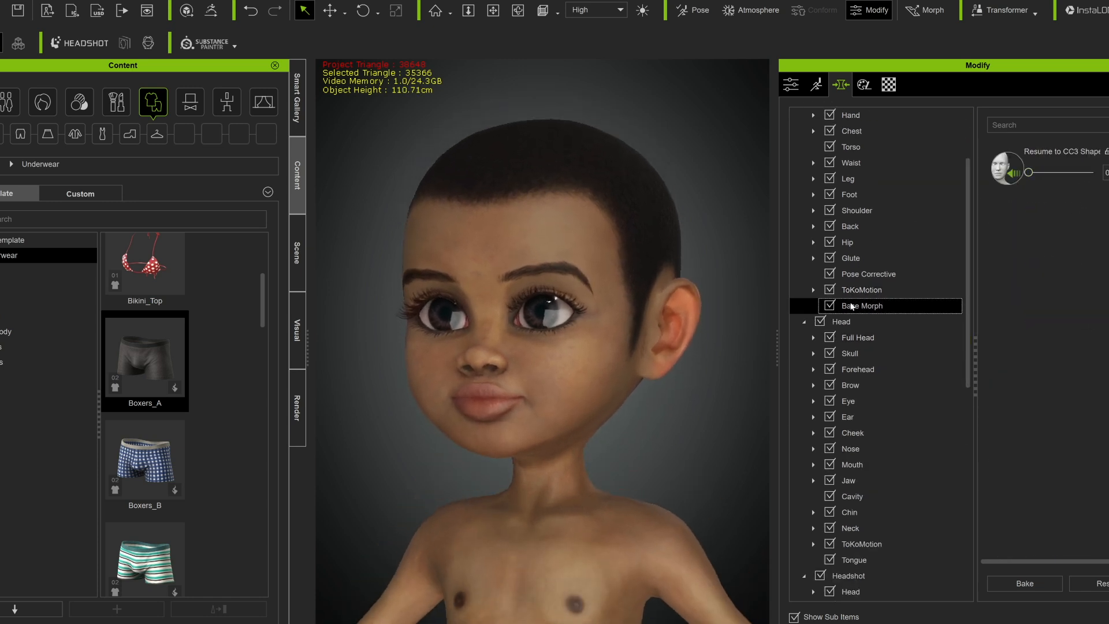